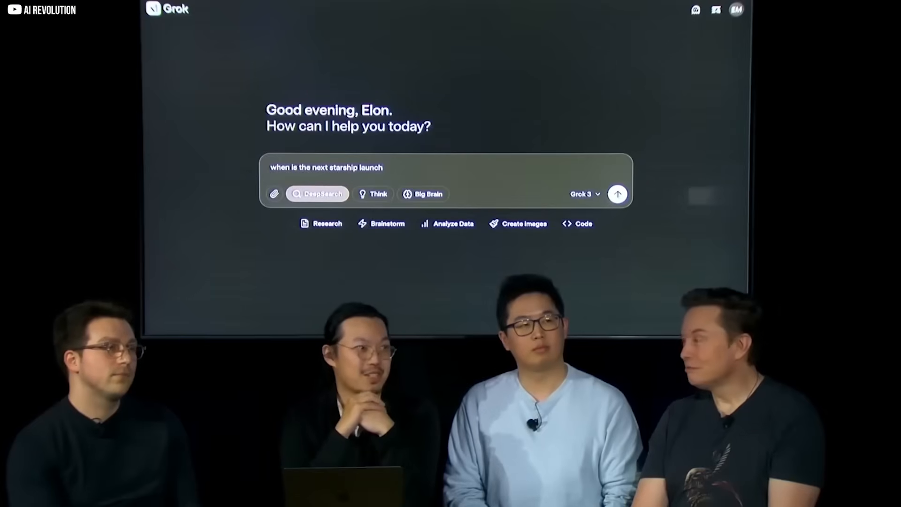
- View the Think-mode reasoning streaming through the Mars return-trip Hohmann transfer calculation
click(617, 193)
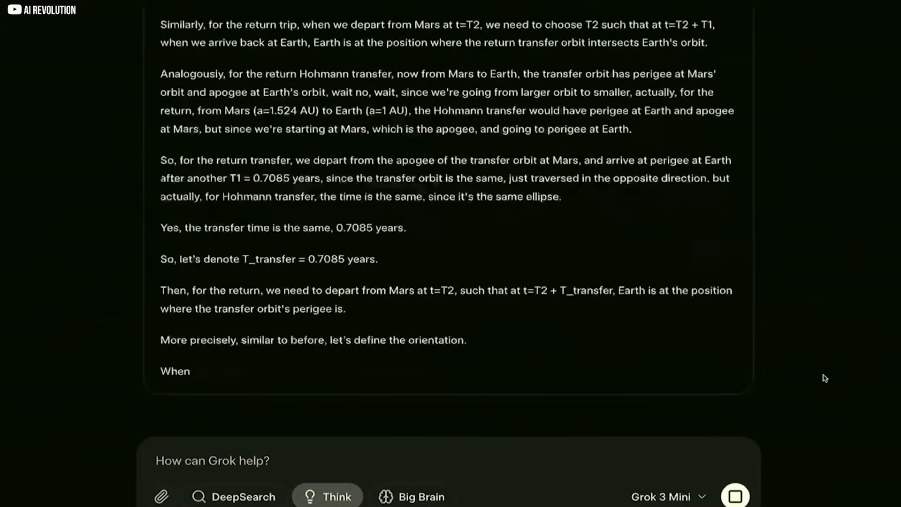
- Scroll back to the home screen with 'when is the next starship launch' and DeepSearch enabled
scroll(down, 3)
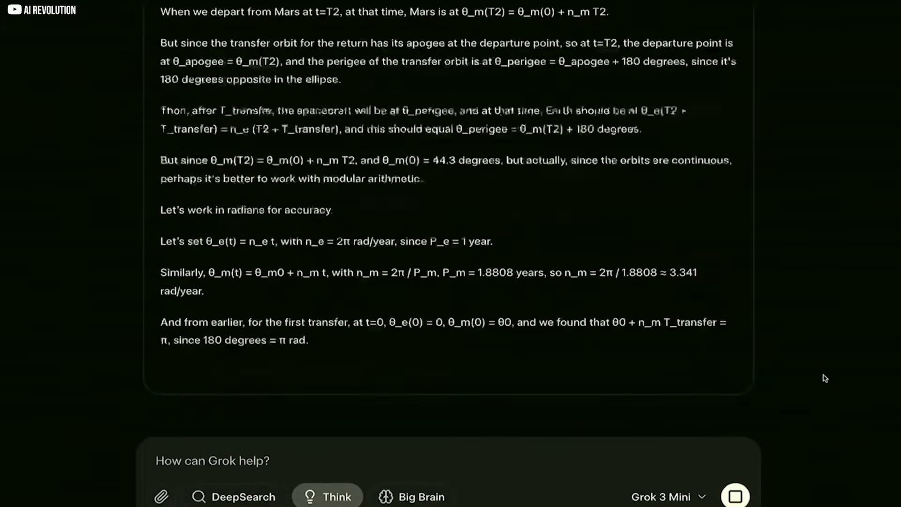
scroll(down, 3)
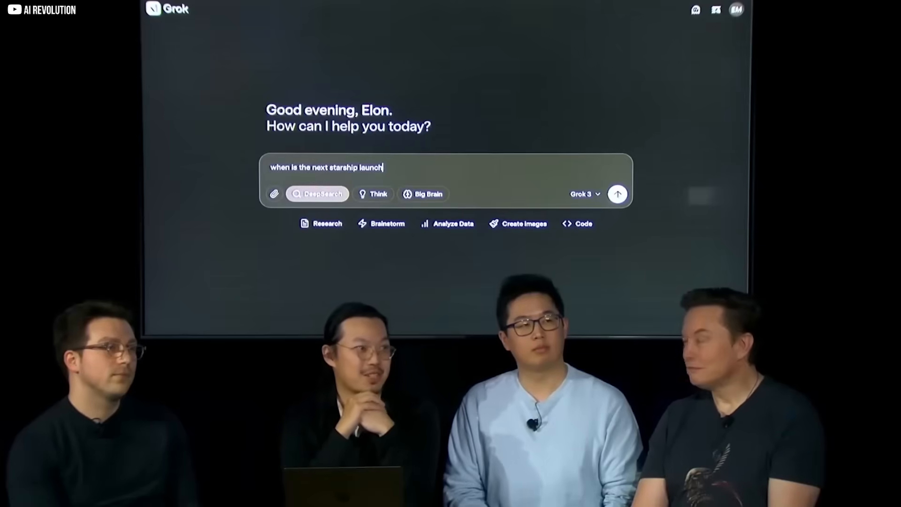
- Return to the Think-mode reasoning, now computing the return transfer timing in radians
click(617, 194)
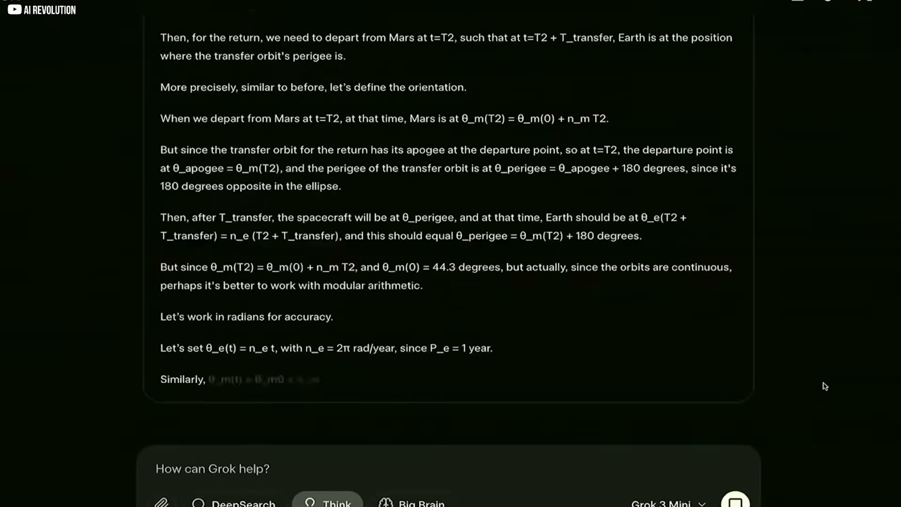
- Send 'when is the next starship launch' so a DeepSearch response begins loading
scroll(down, 3)
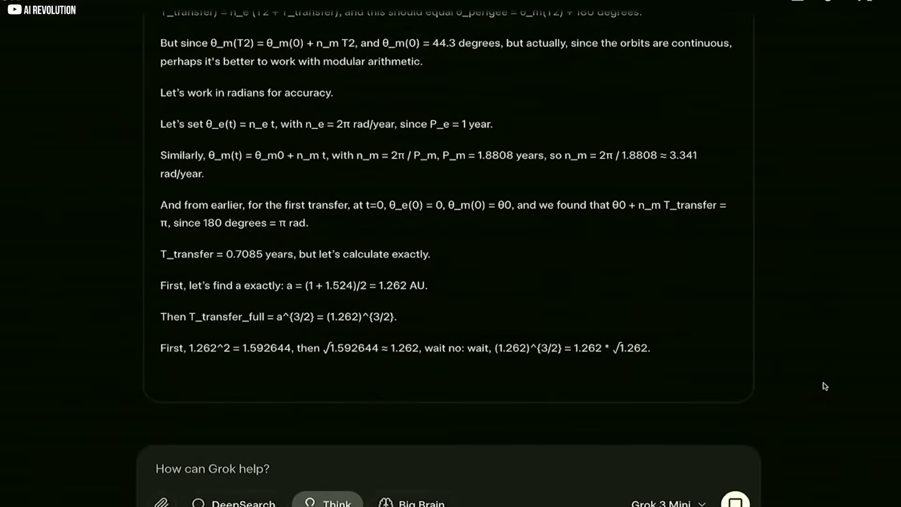
scroll(down, 3)
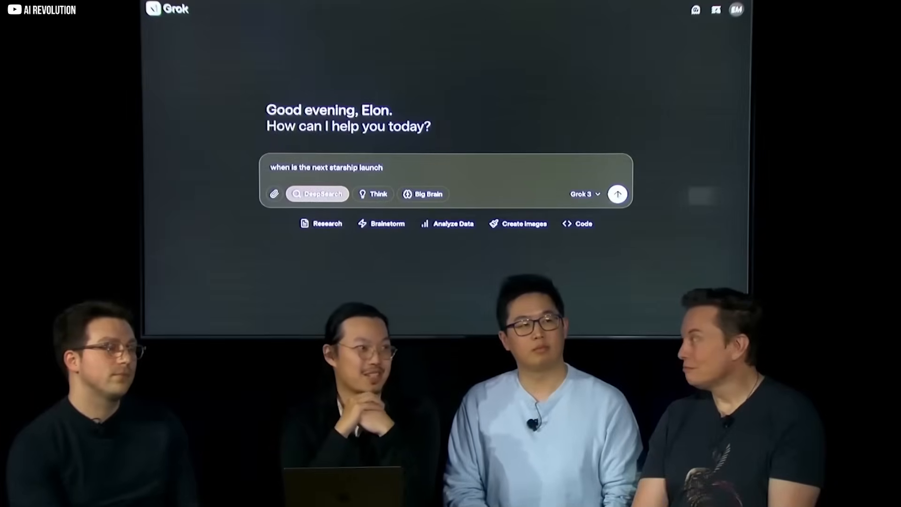
click(617, 194)
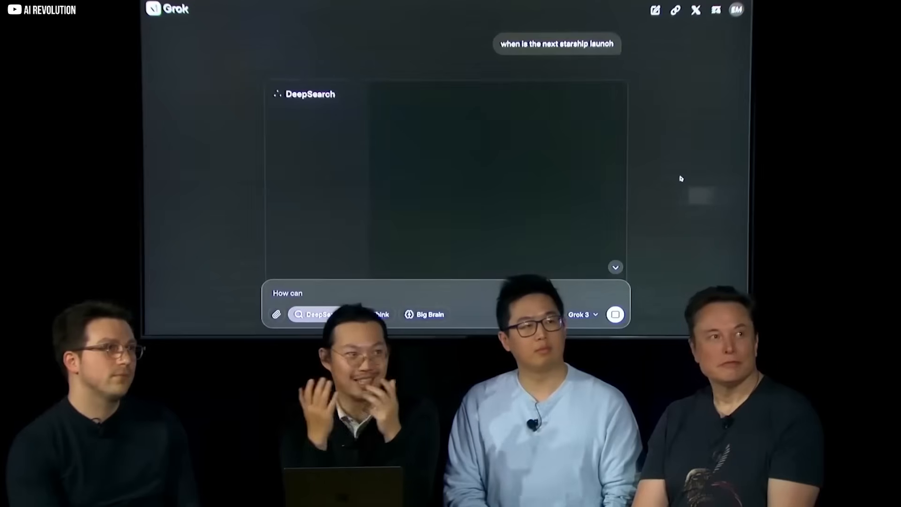